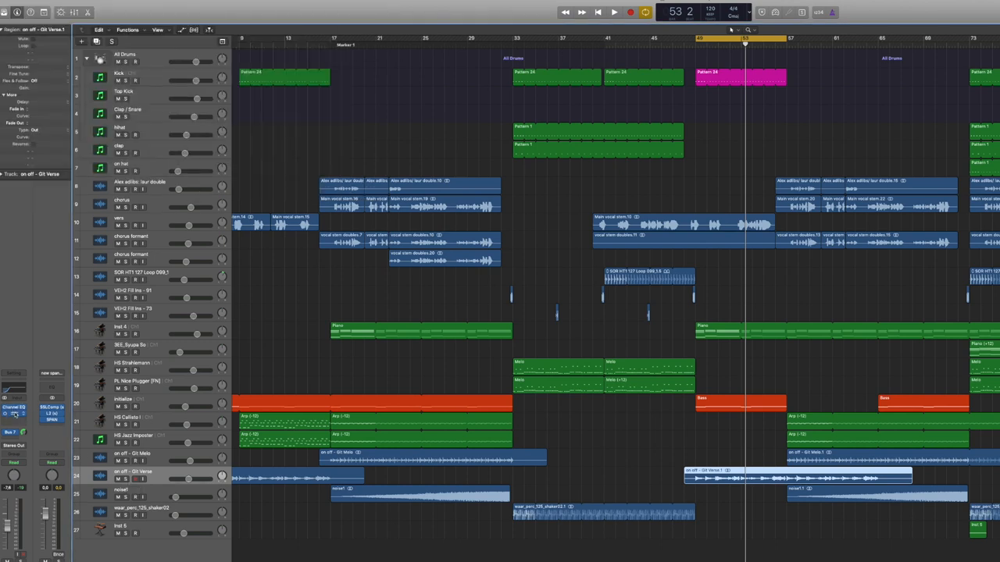
# - Open the Sample Delay plugin from the Git Verse channel strip insert slot
pyautogui.click(28, 422)
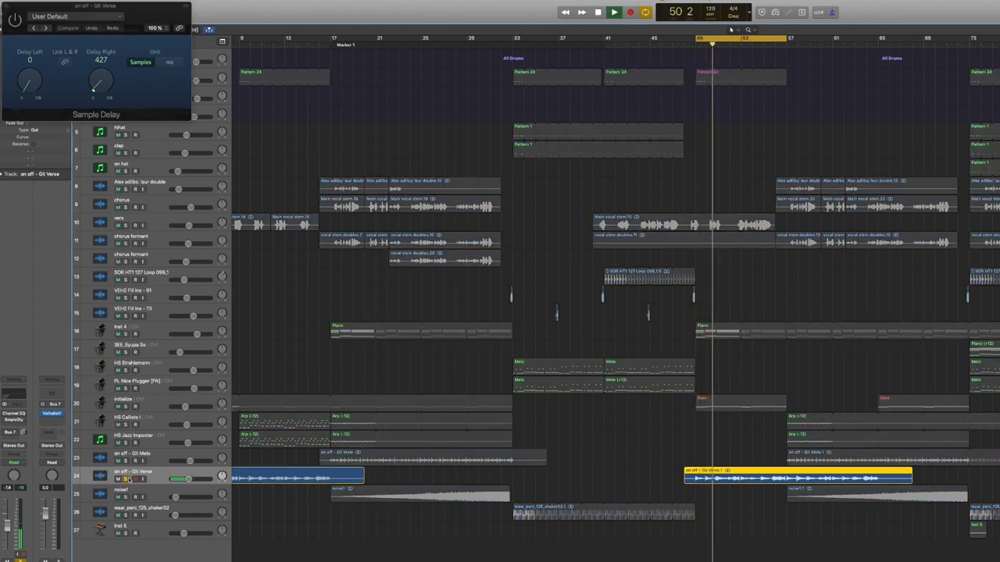
# - Close the Sample Delay window, returning to the guitar verse regions in the arrangement
pyautogui.click(614, 12)
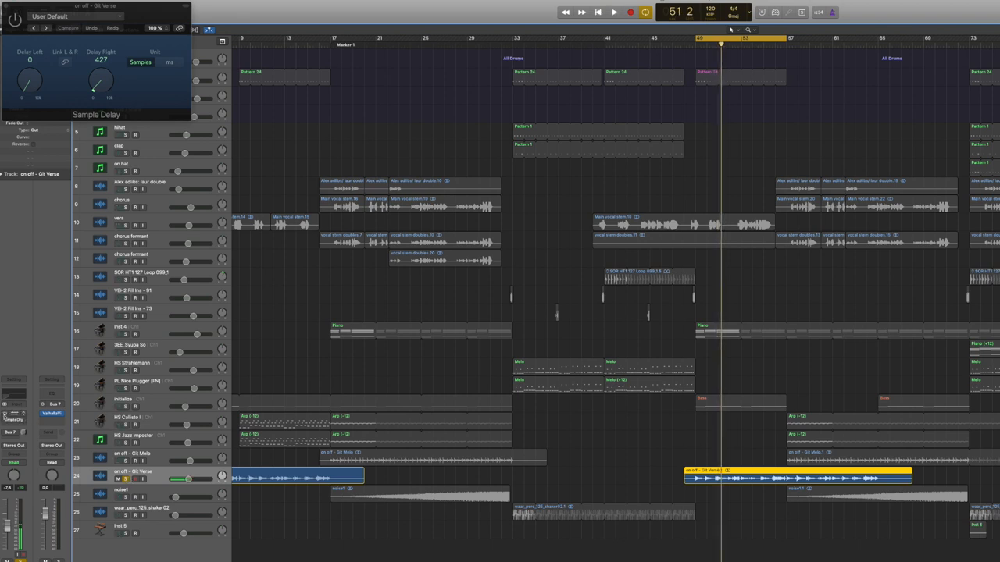
pyautogui.click(614, 12)
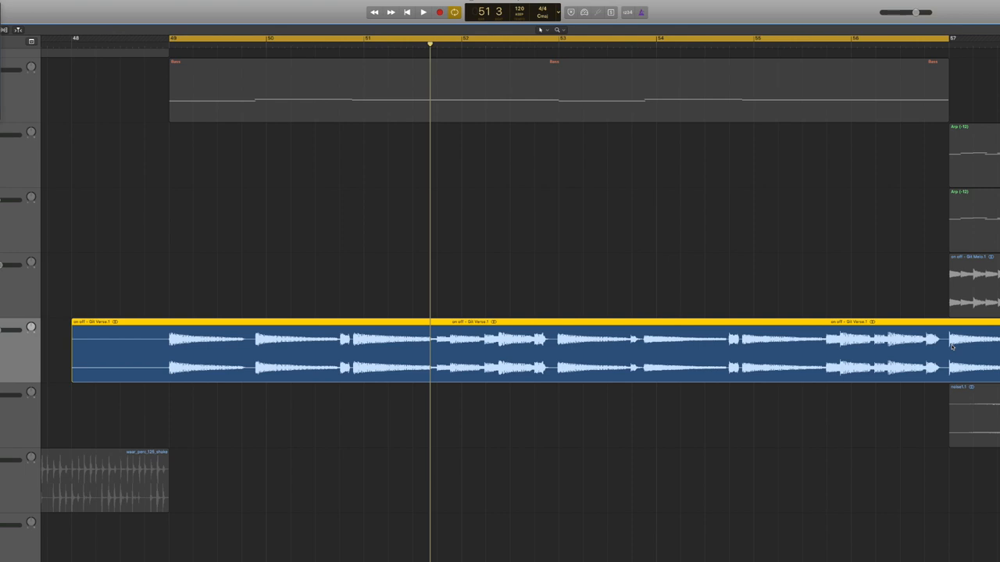
pyautogui.moveTo(216, 312)
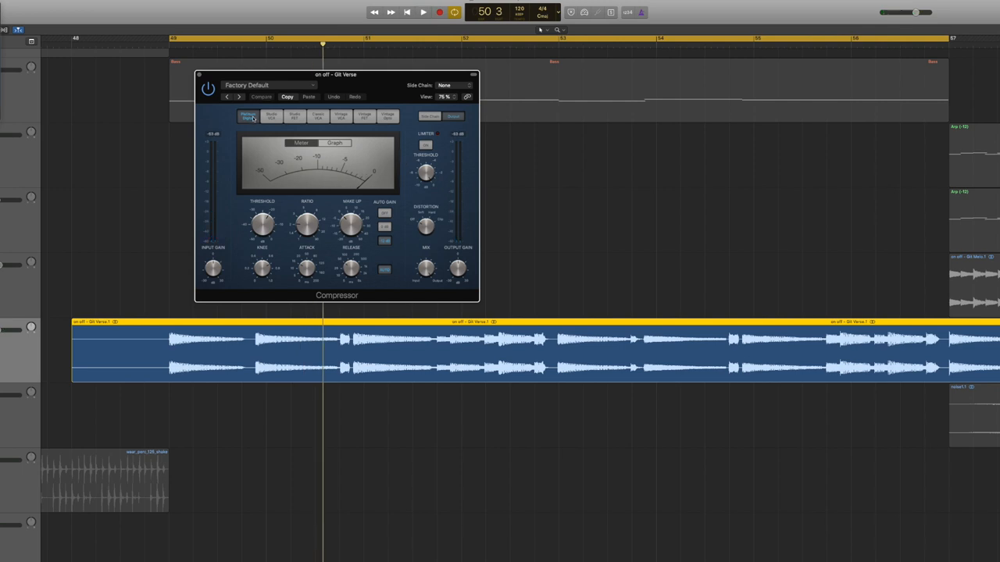
# - Load the Compressor on the Git Verse track at Factory Default with the Platinum Digital model
pyautogui.click(271, 116)
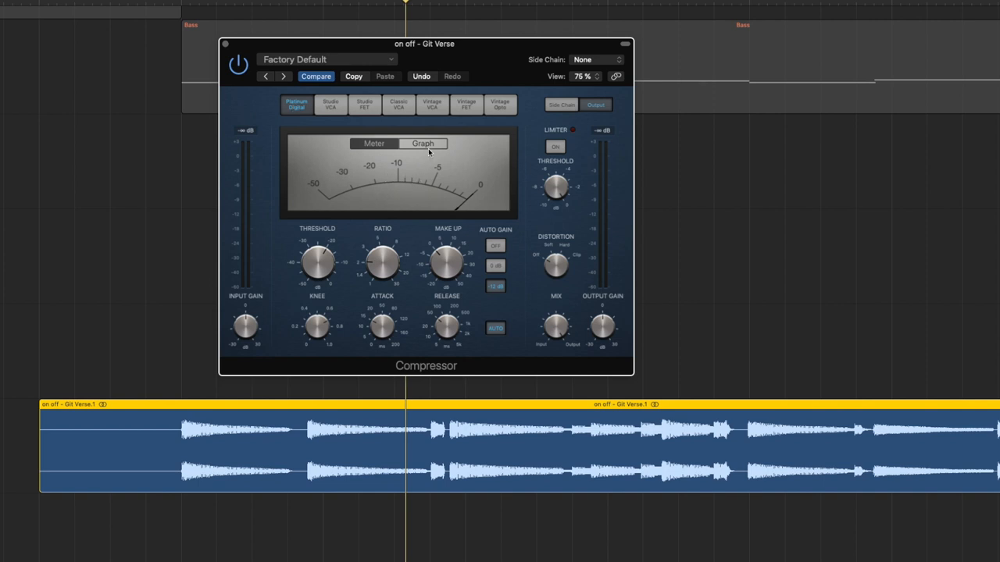
# - Show the Compressor's compression curve graph in place of the level meter
pyautogui.click(422, 144)
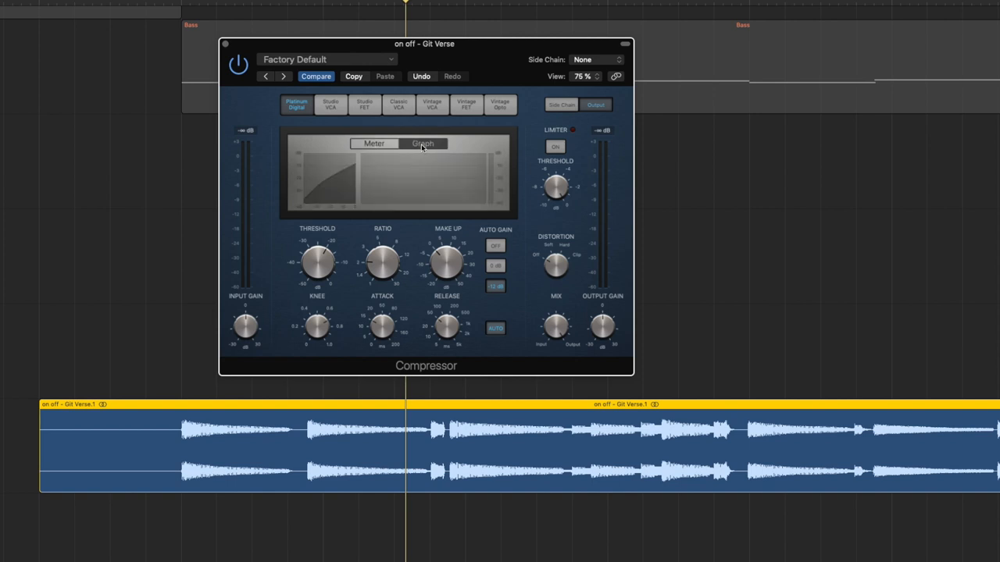
pyautogui.moveTo(425, 150)
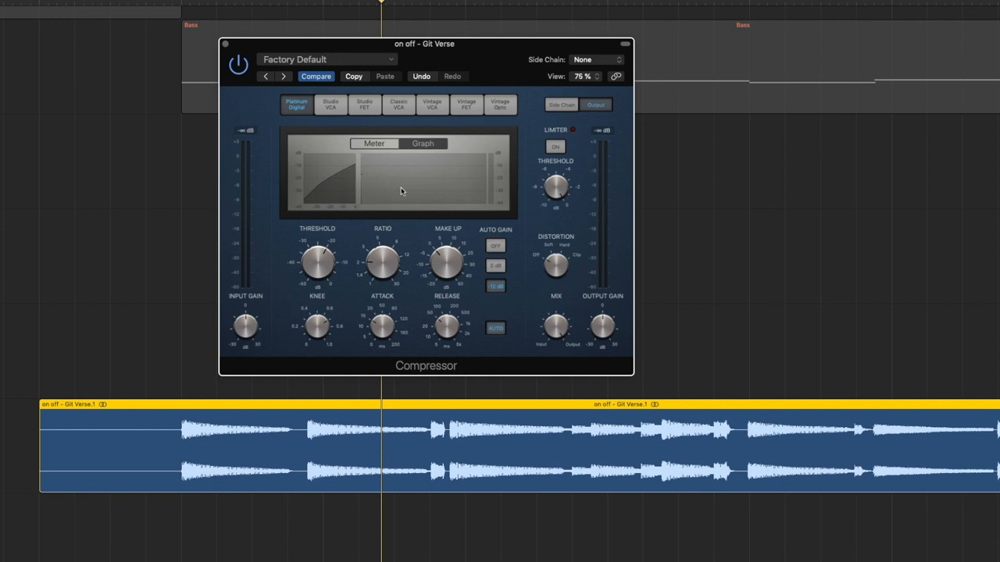
# - Raise the Compressor ratio to about 2.7:1 so the curve bends
pyautogui.moveTo(319, 263); pyautogui.dragTo(319, 262)
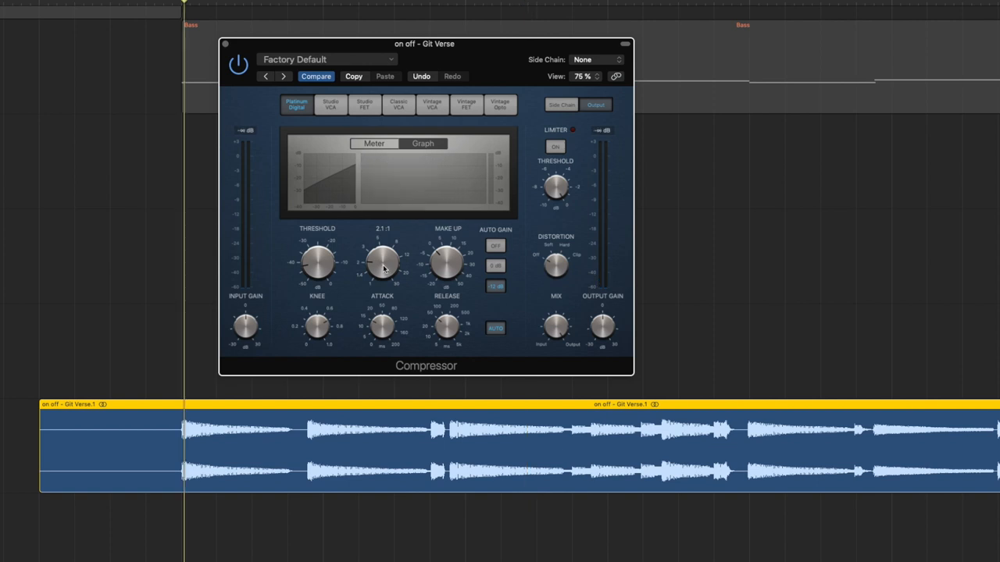
# - Tweak the ratio during playback, then set the attack to about 15 ms
pyautogui.moveTo(383, 263); pyautogui.dragTo(383, 242)
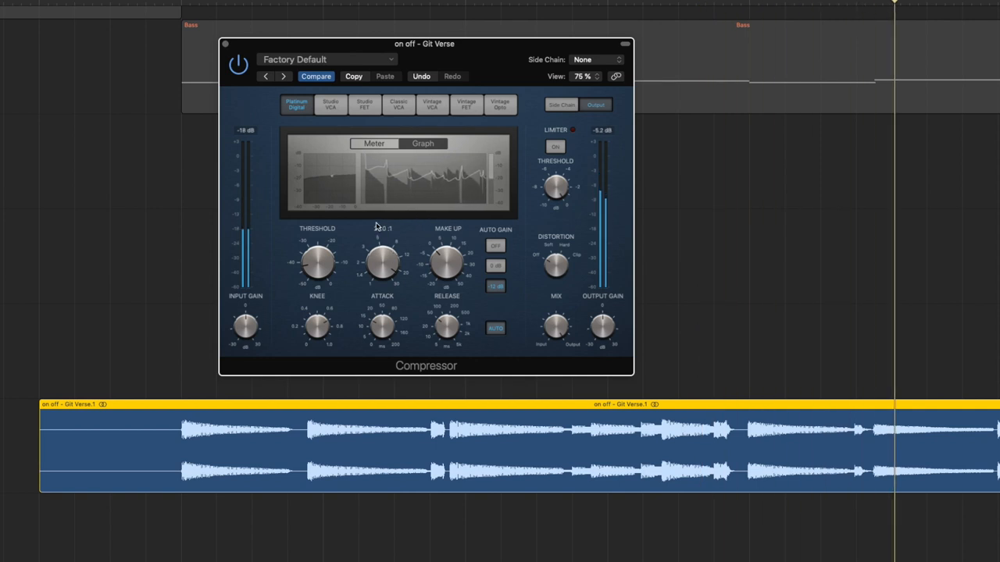
pyautogui.moveTo(381, 262); pyautogui.dragTo(399, 250)
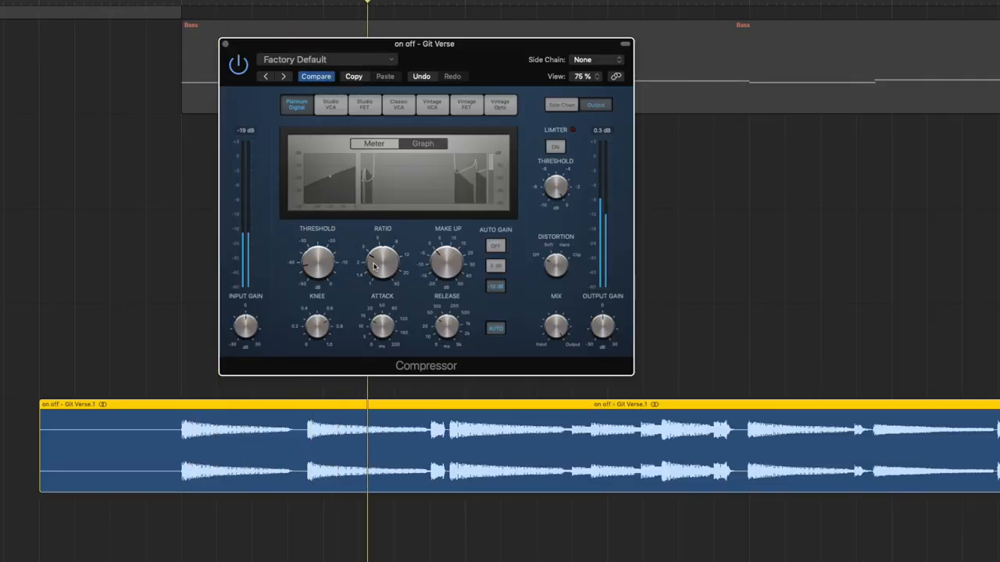
pyautogui.moveTo(381, 263); pyautogui.dragTo(391, 242)
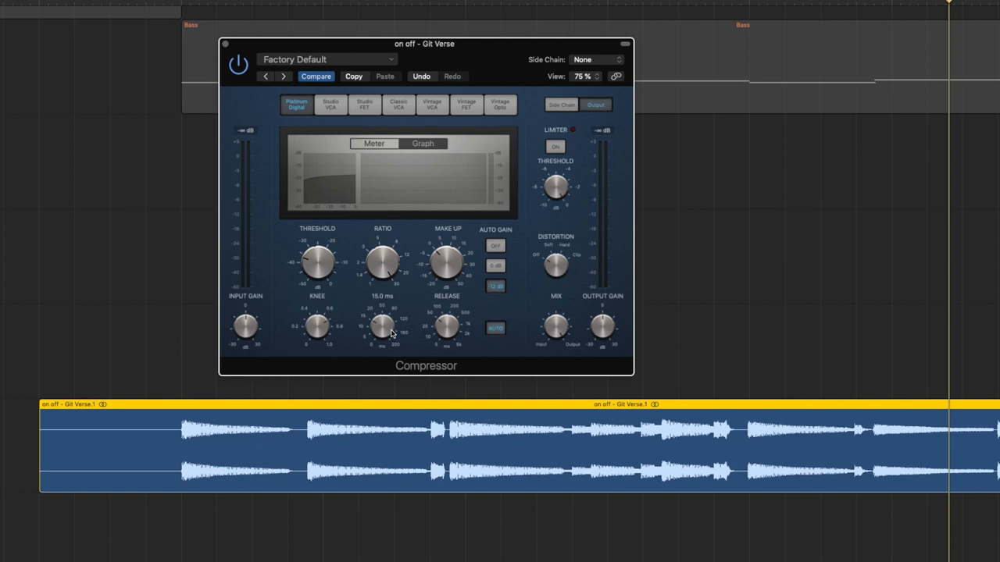
pyautogui.moveTo(381, 331)
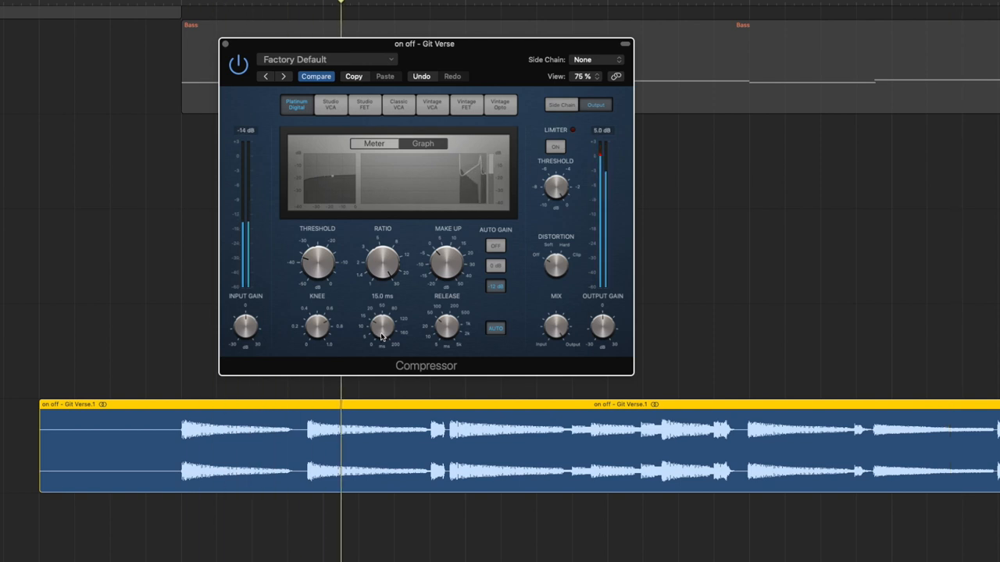
# - Nudge the attack time up and down while the graph traces gain reduction
pyautogui.moveTo(381, 329); pyautogui.dragTo(381, 351)
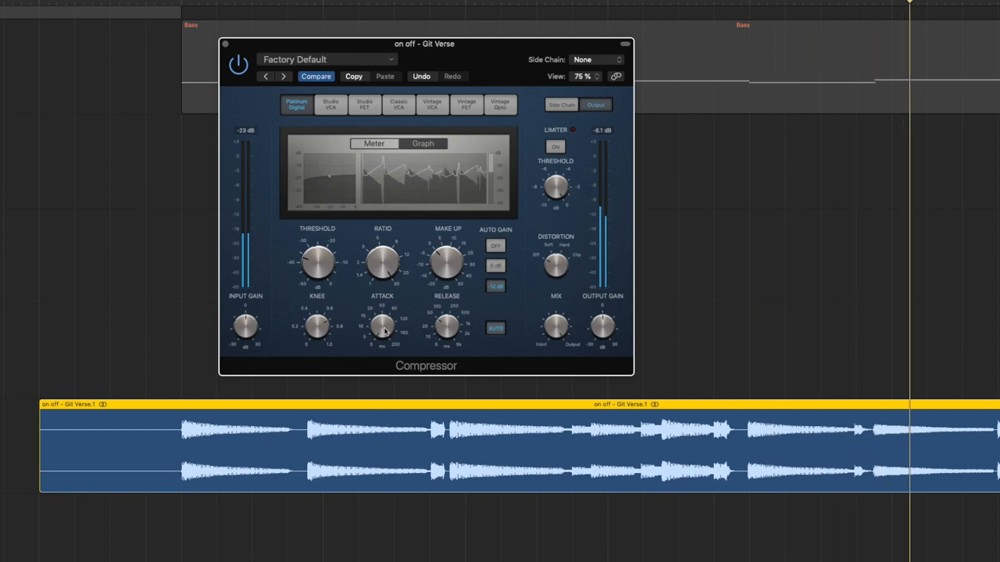
pyautogui.moveTo(381, 323); pyautogui.dragTo(381, 313)
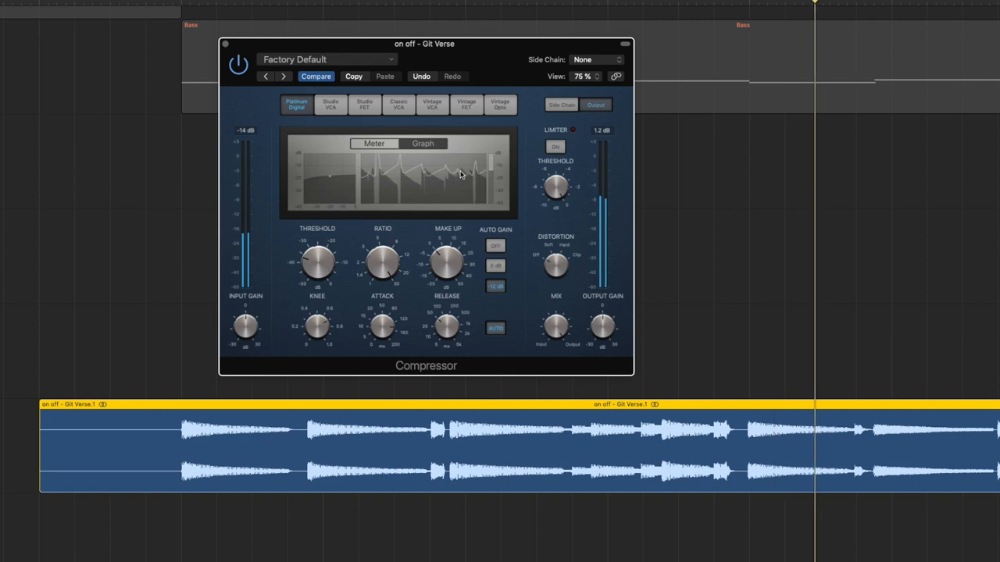
# - Adjust the release time and bring the output gain to 0.0 dB
pyautogui.moveTo(447, 327); pyautogui.dragTo(447, 328)
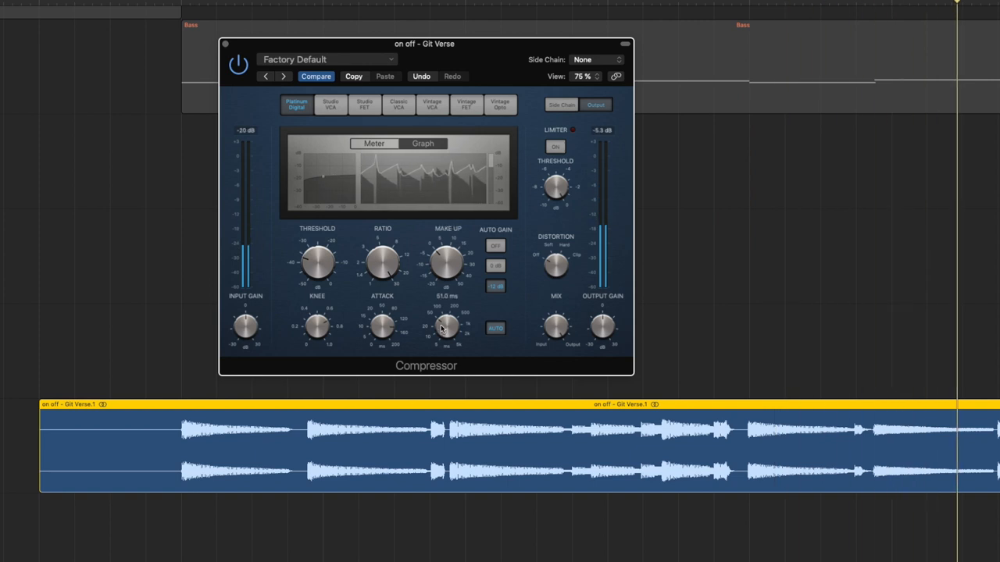
pyautogui.moveTo(446, 326); pyautogui.dragTo(394, 326)
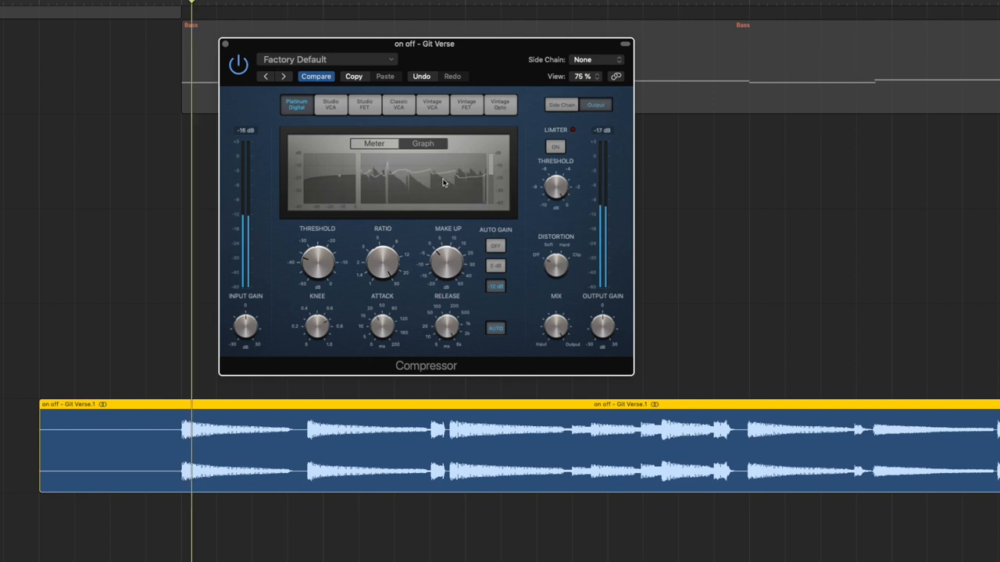
pyautogui.moveTo(447, 327); pyautogui.dragTo(447, 321)
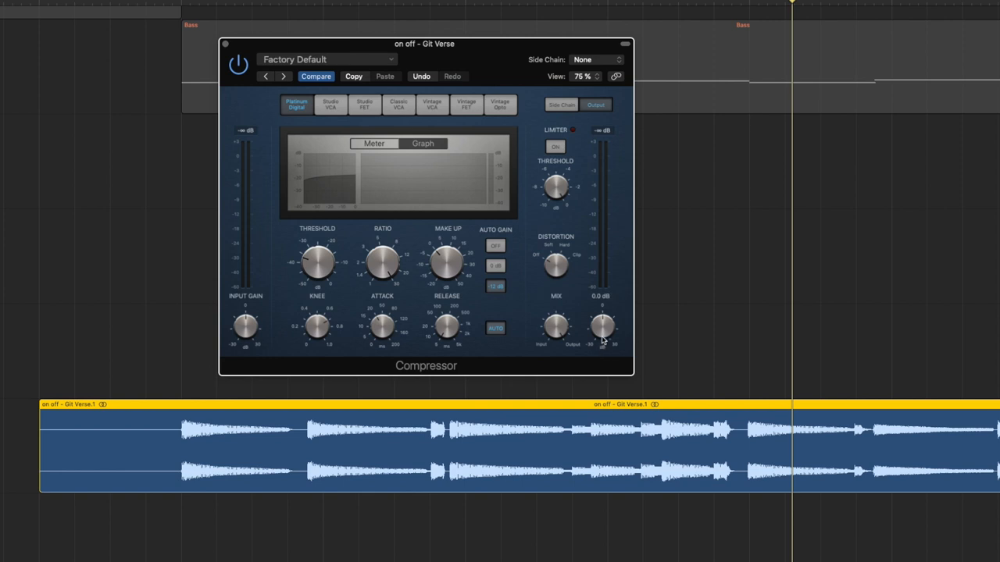
pyautogui.moveTo(603, 334)
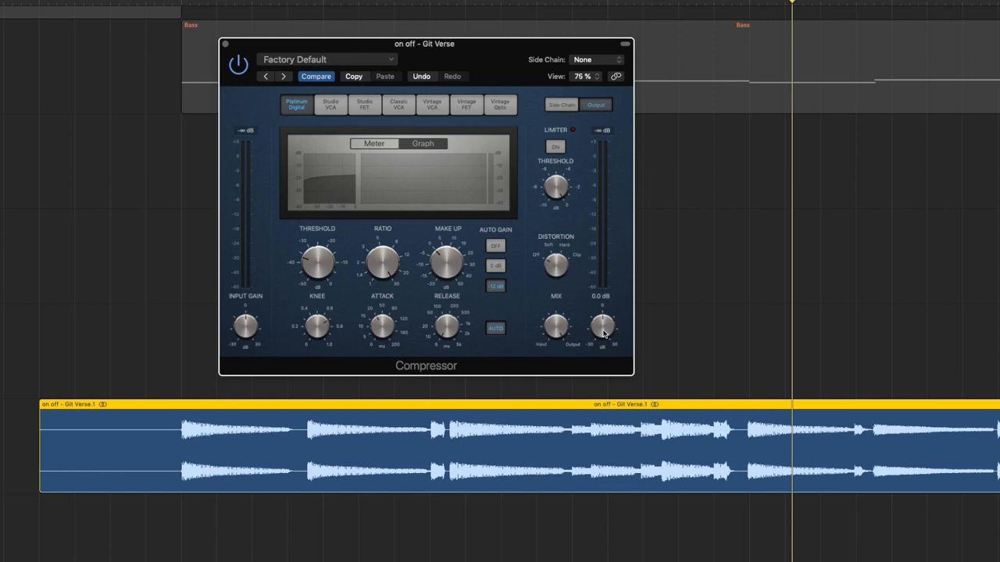